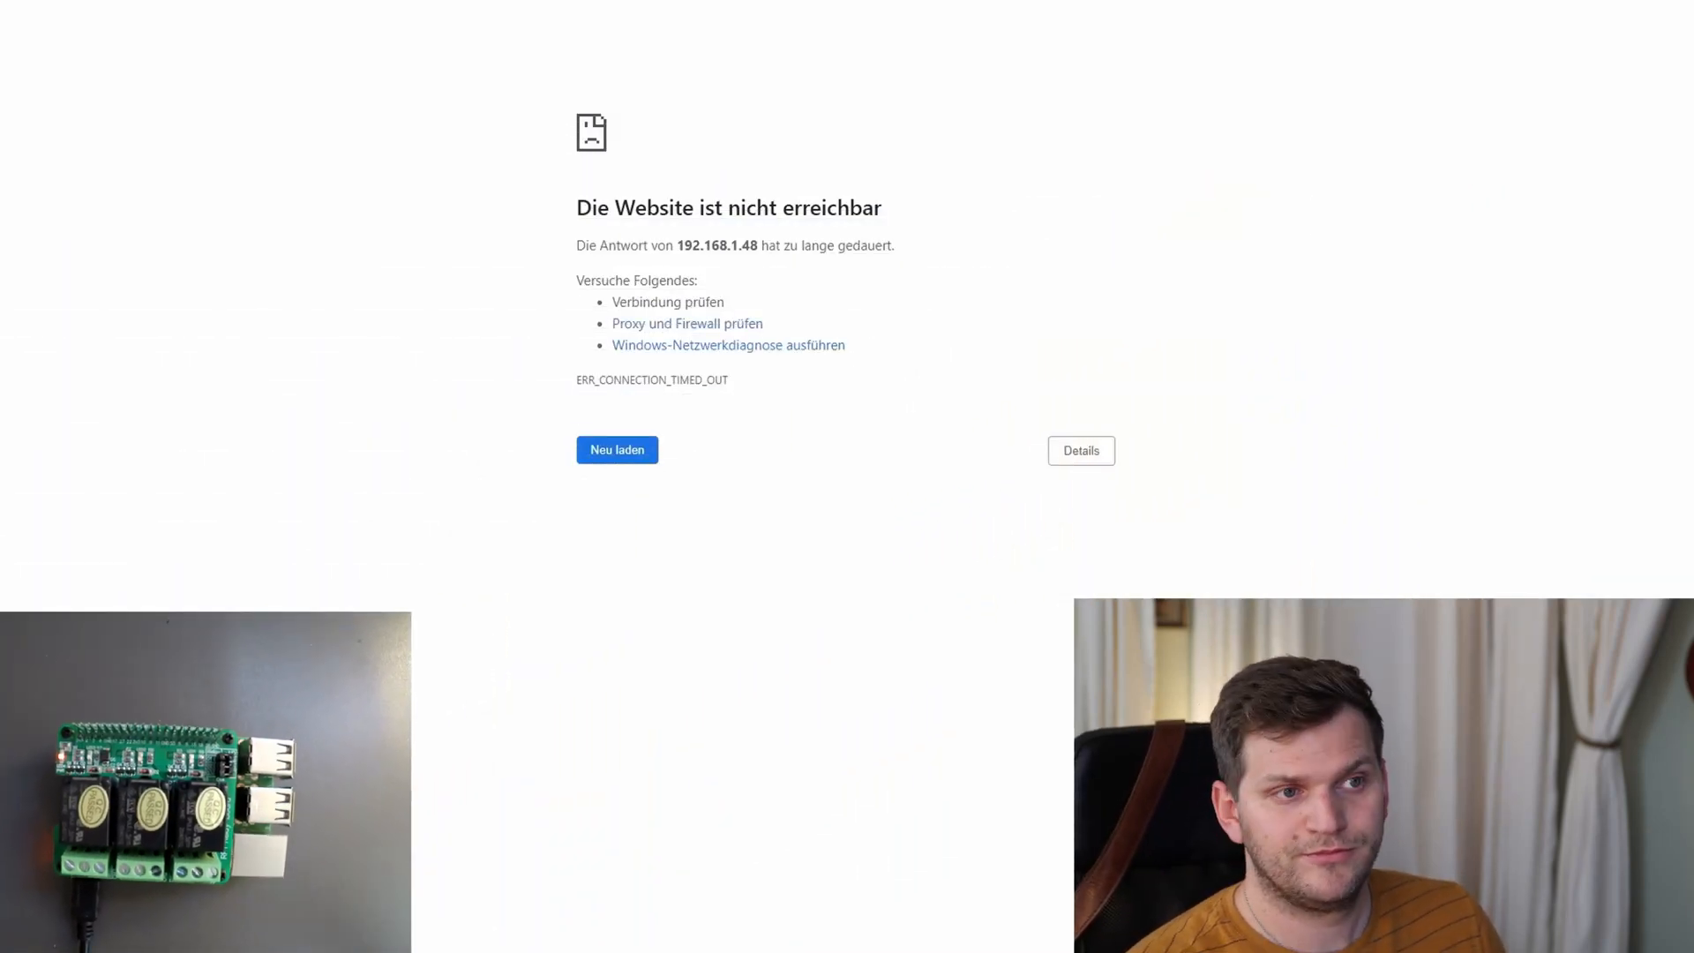
- Reload the remote console page and turn on Relays 1, 2, 3 and 4 in the relay overview
left_click(616, 449)
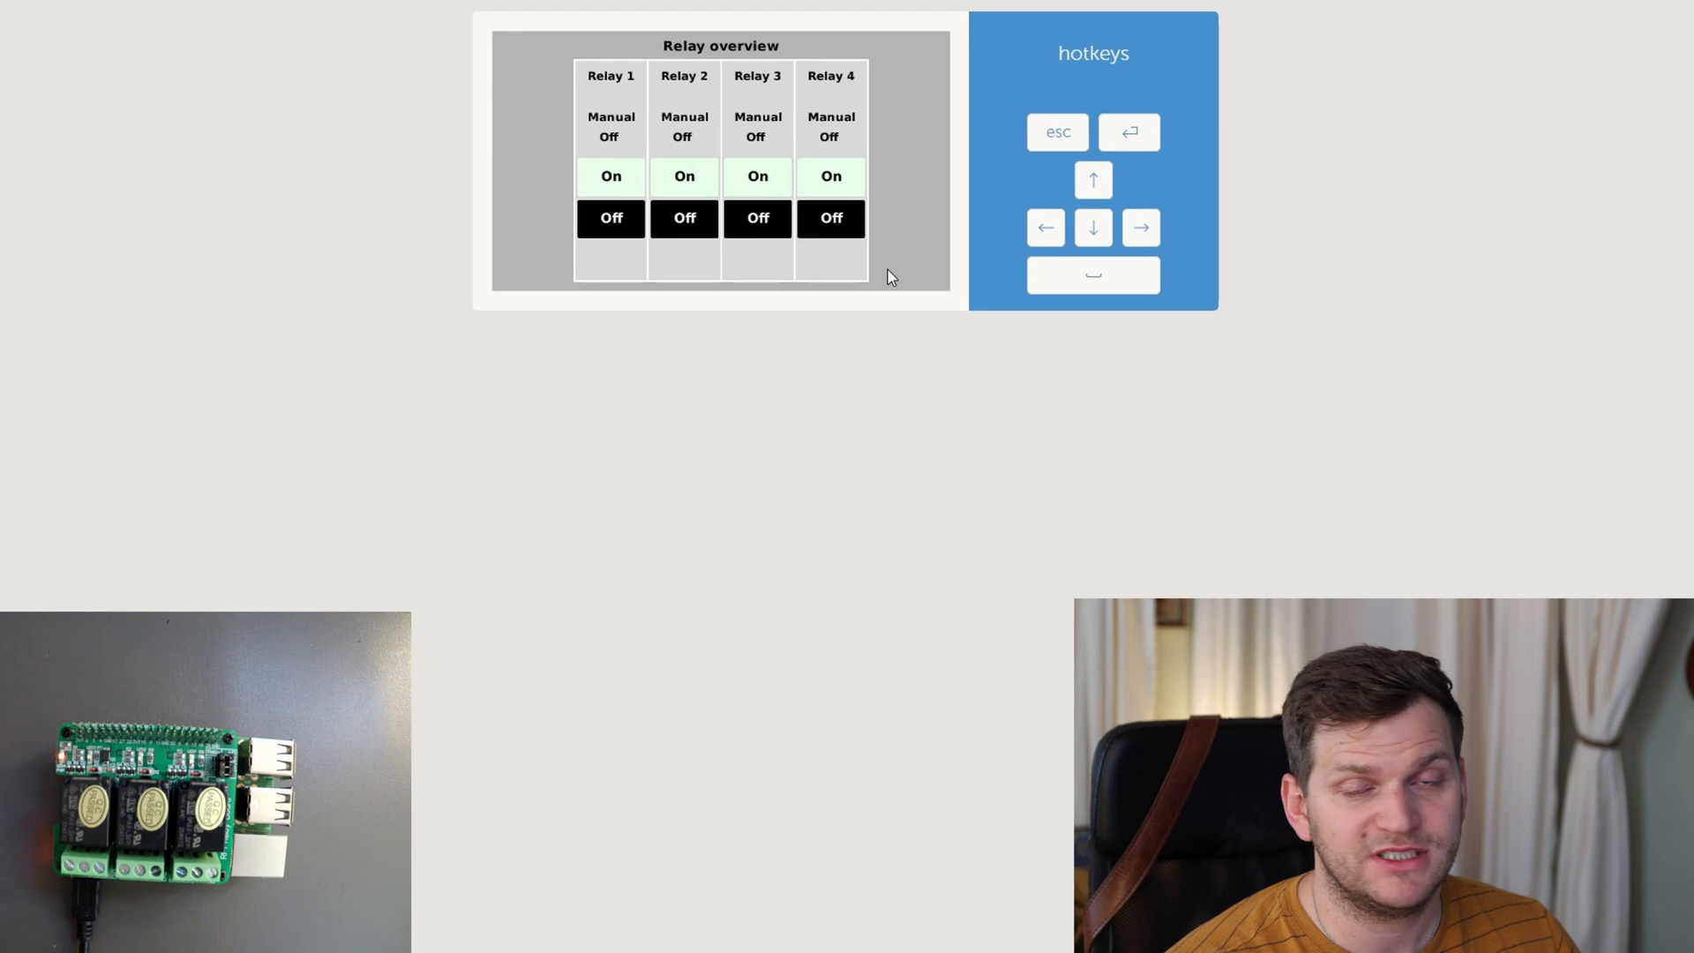
mouse_move(606, 188)
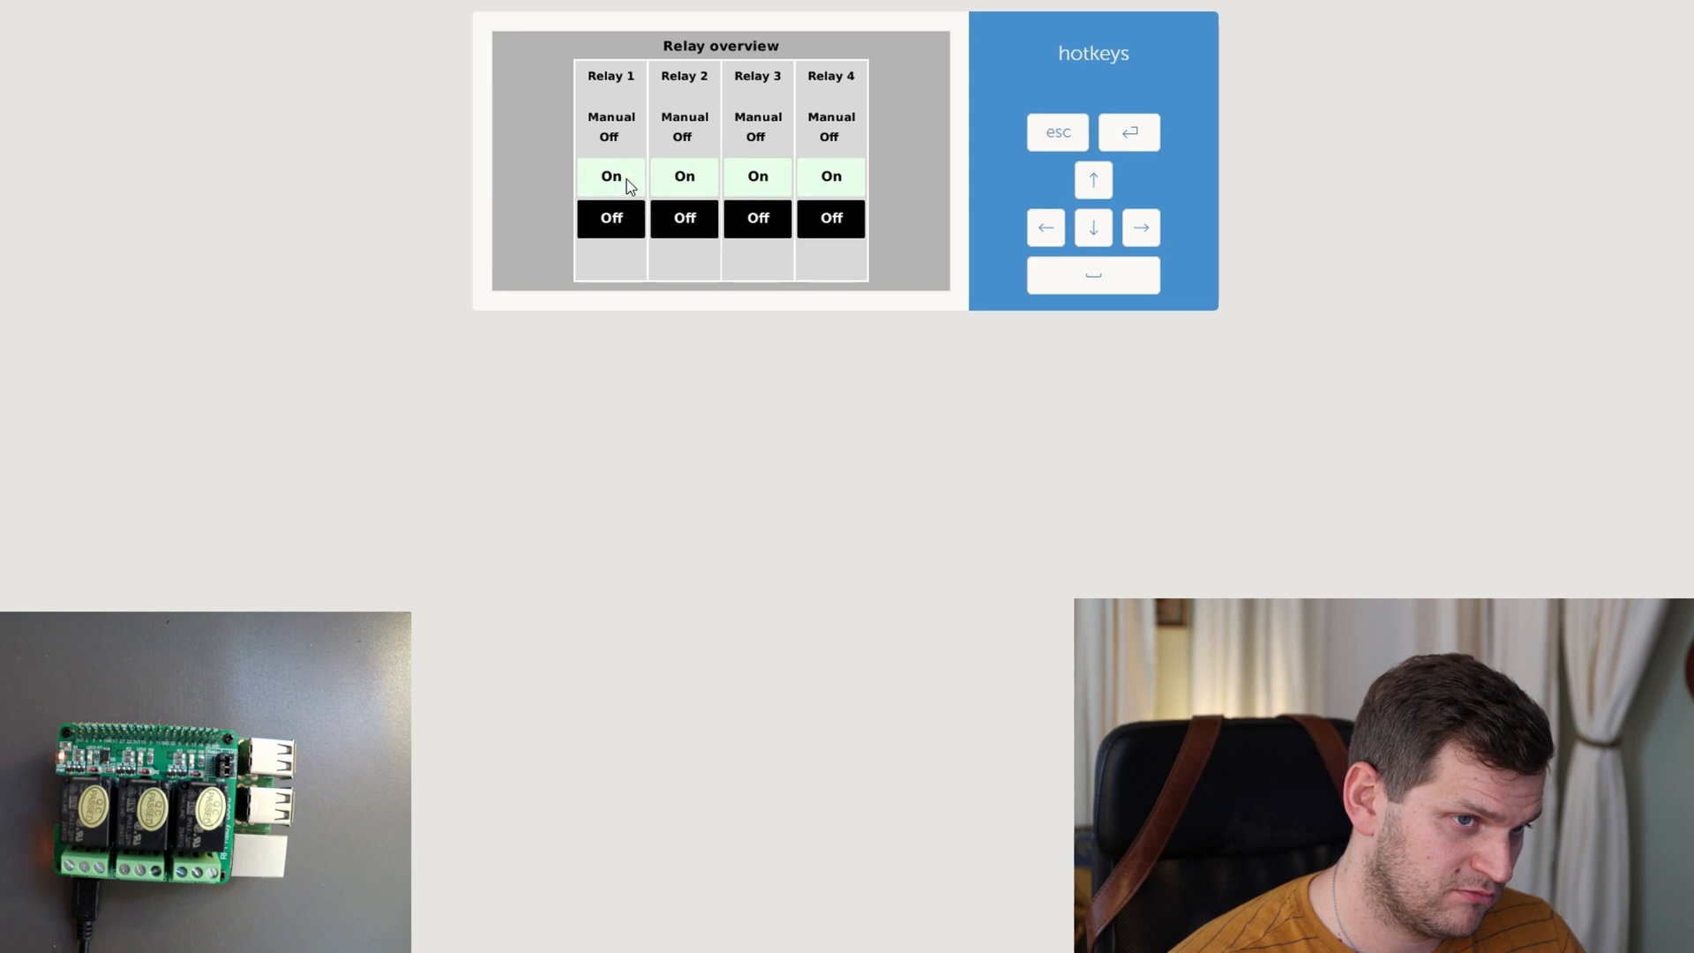
left_click(611, 174)
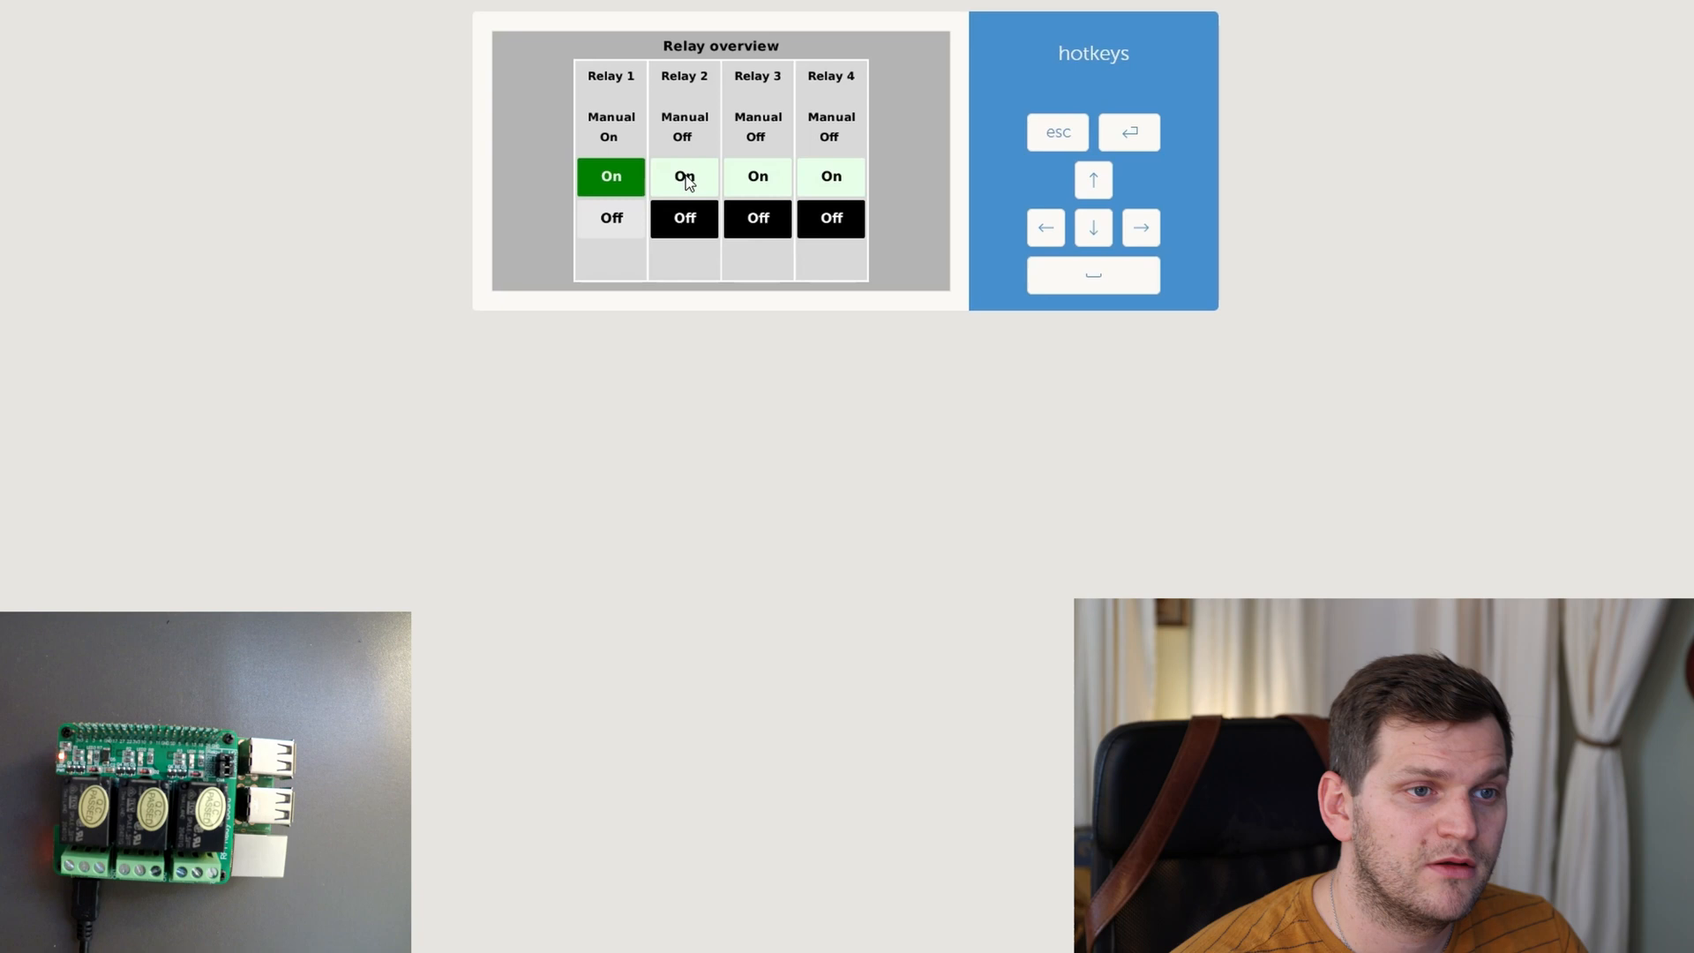
left_click(683, 176)
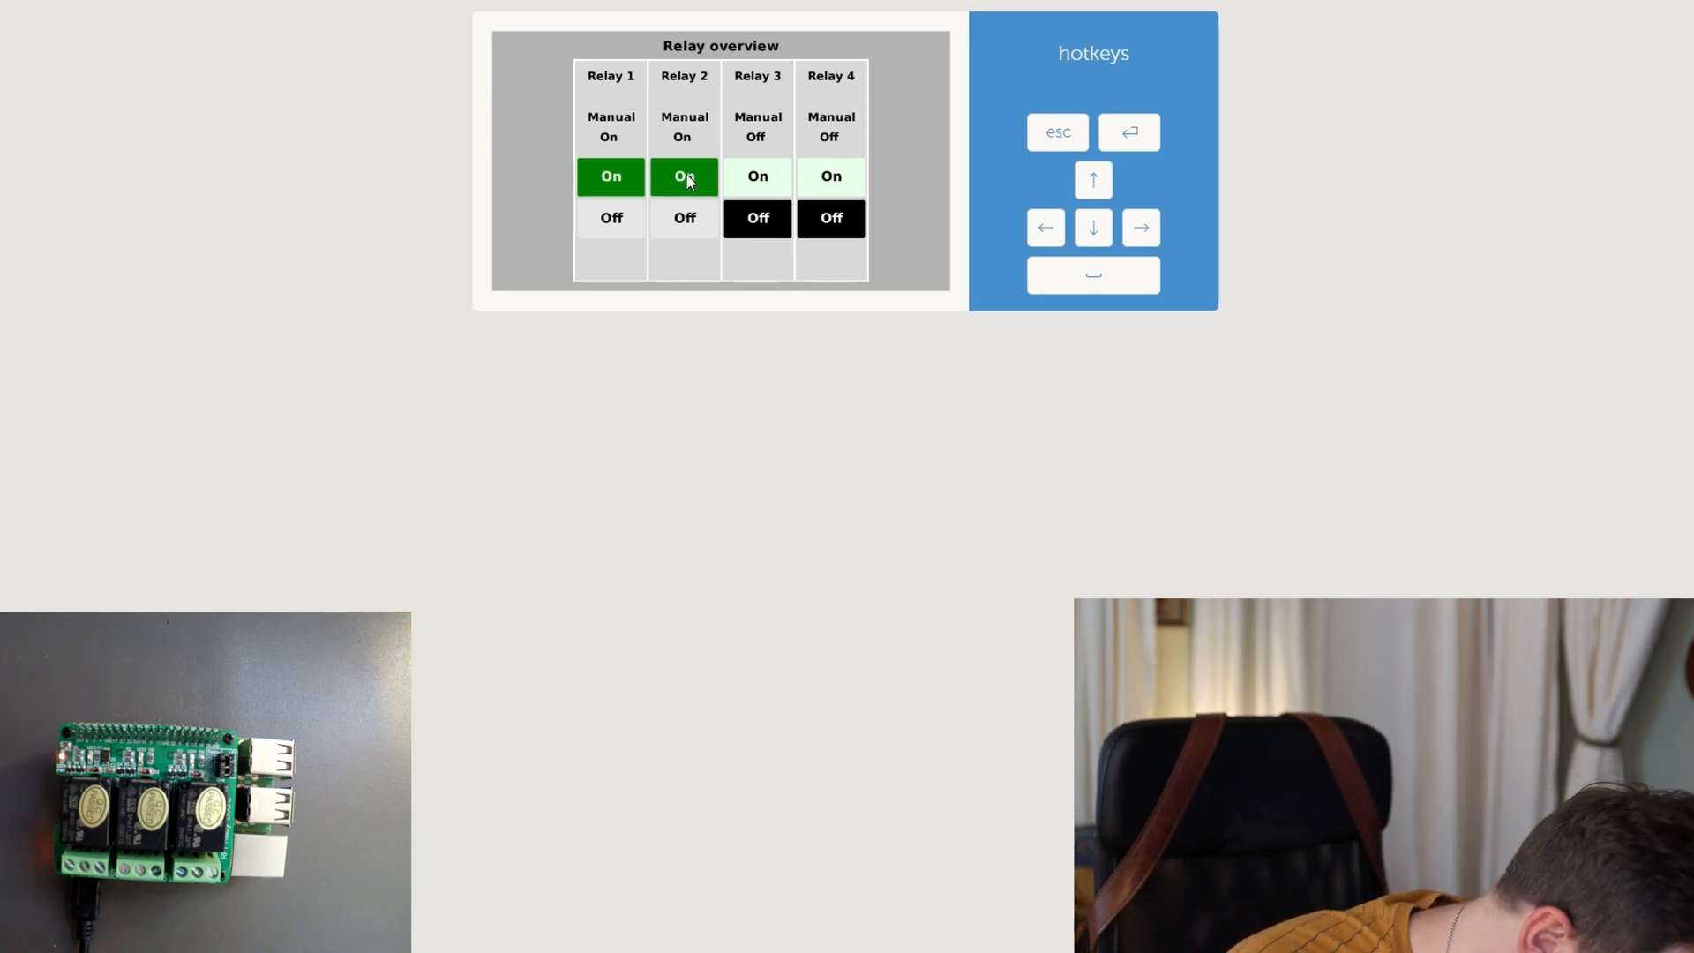
left_click(757, 176)
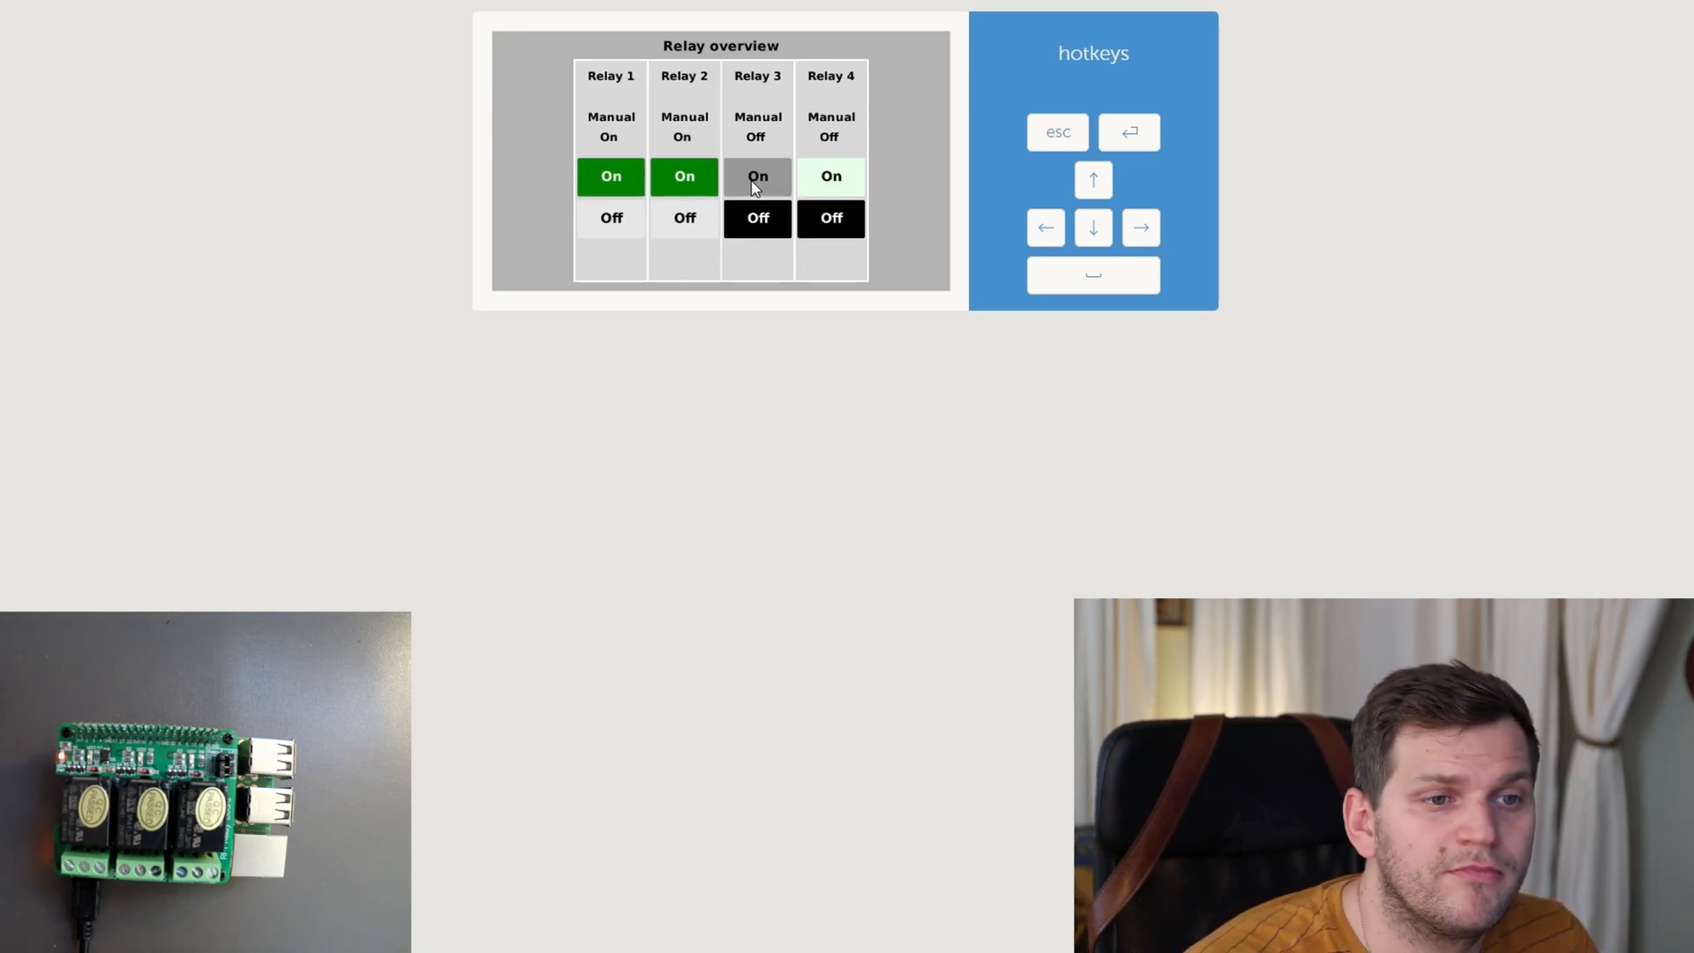
left_click(757, 177)
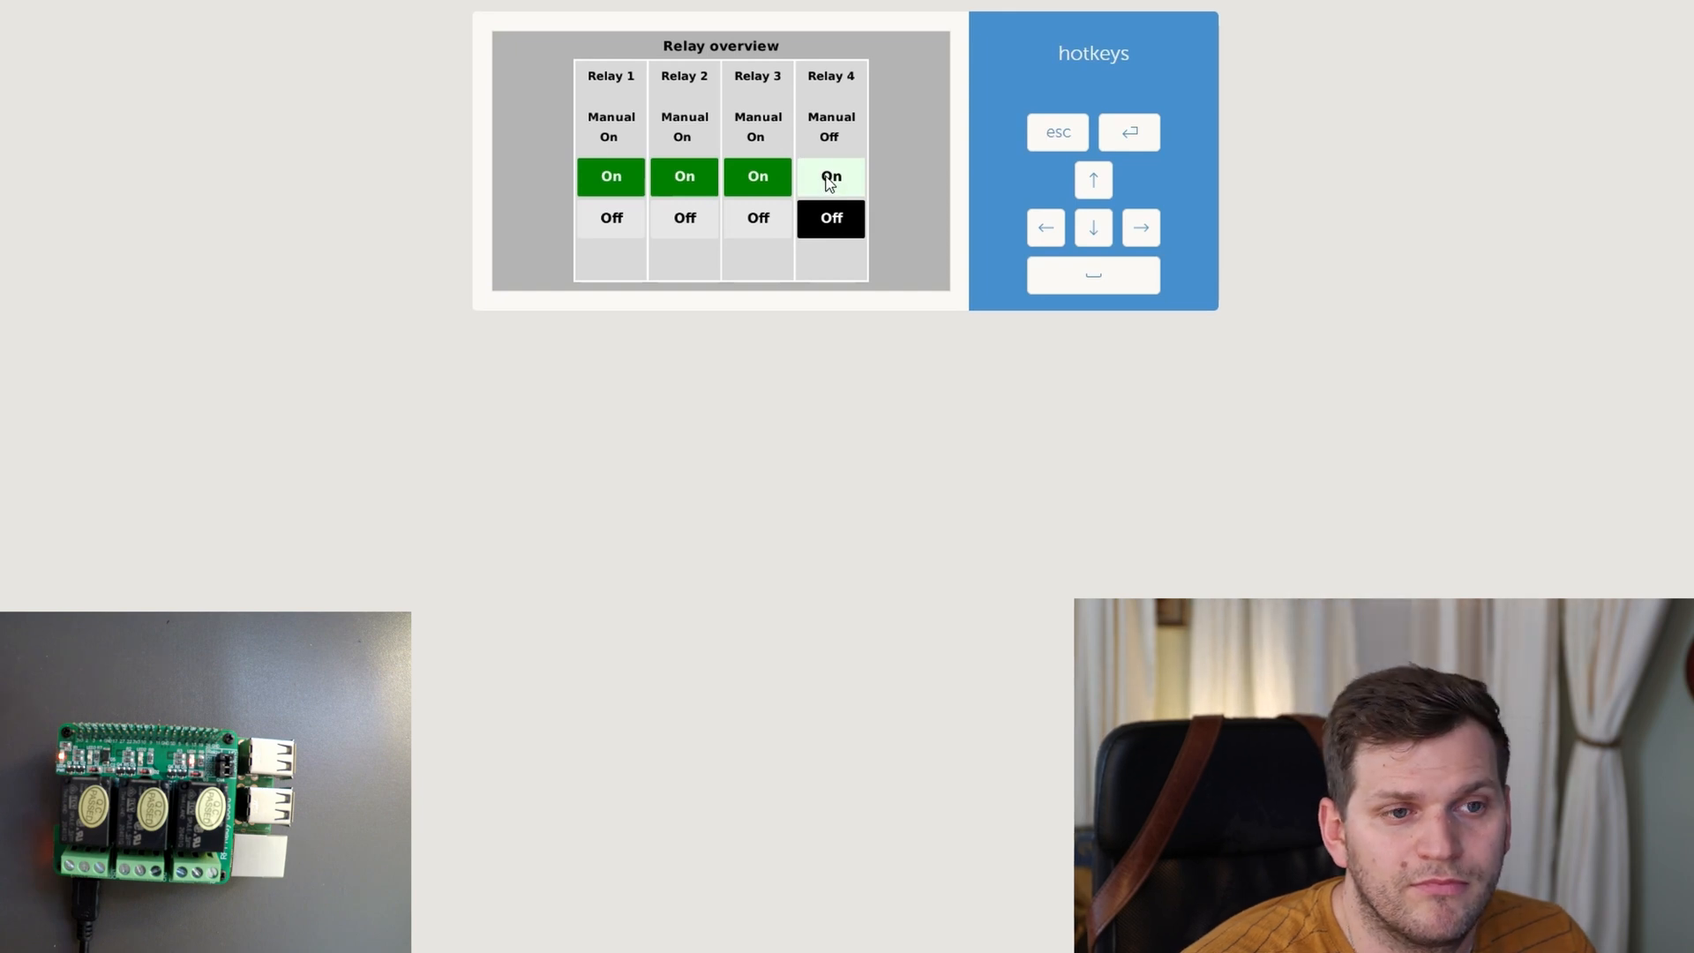
left_click(829, 176)
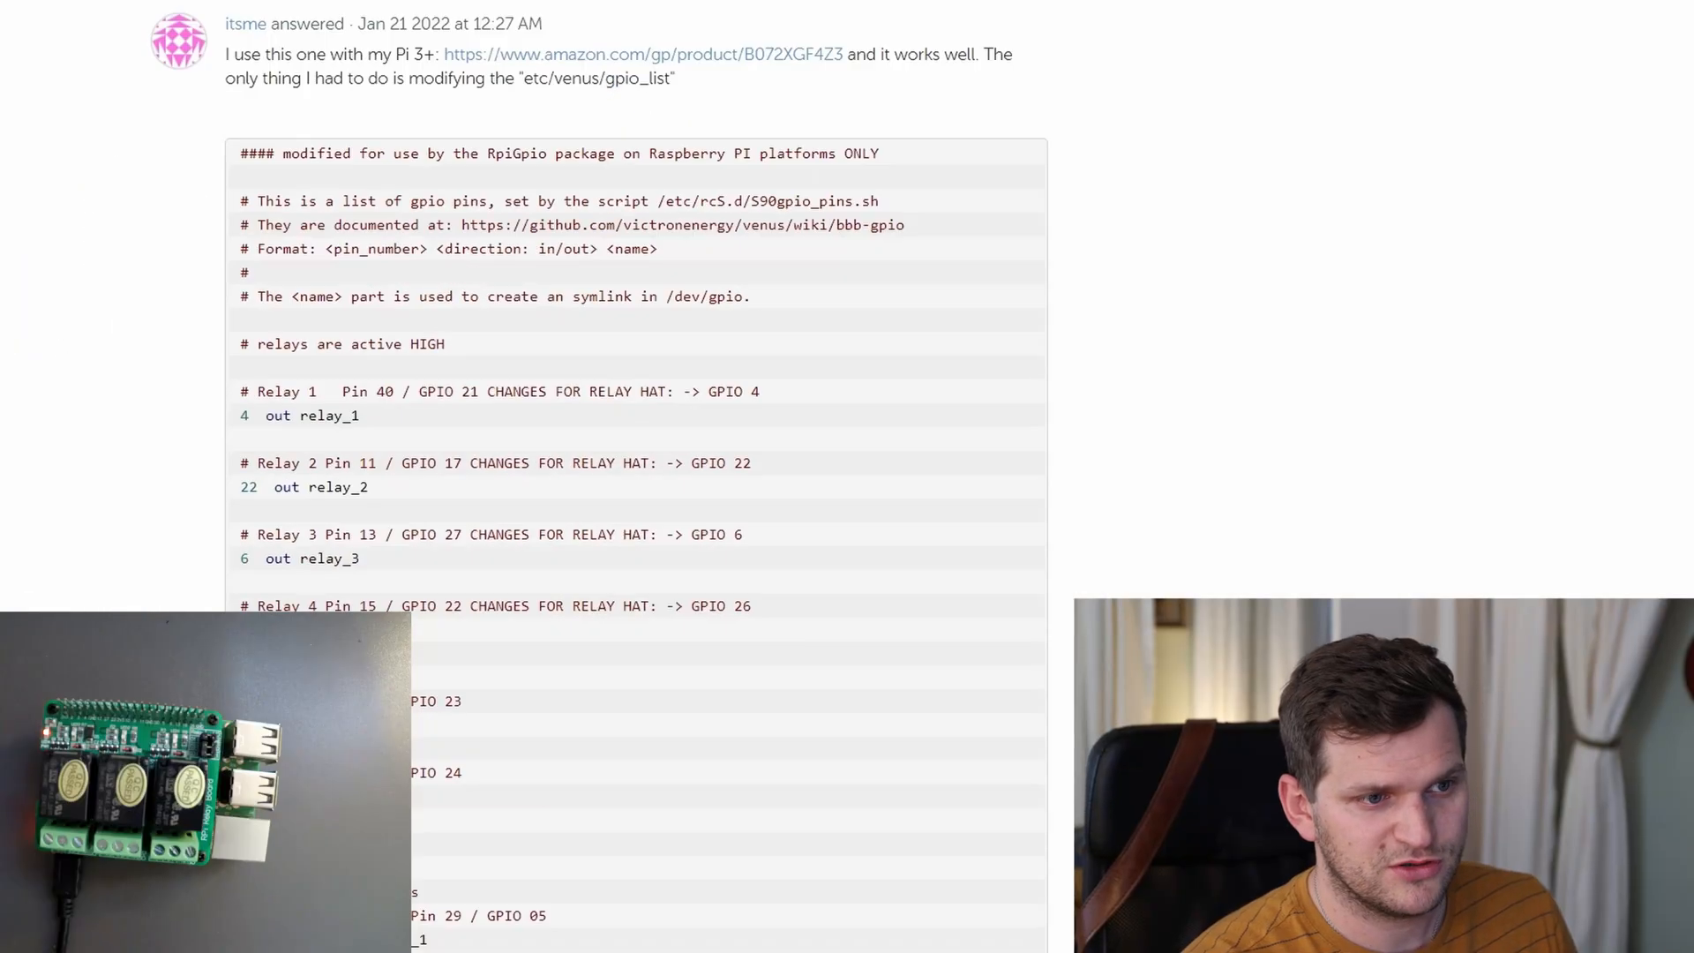
scroll("down", 3)
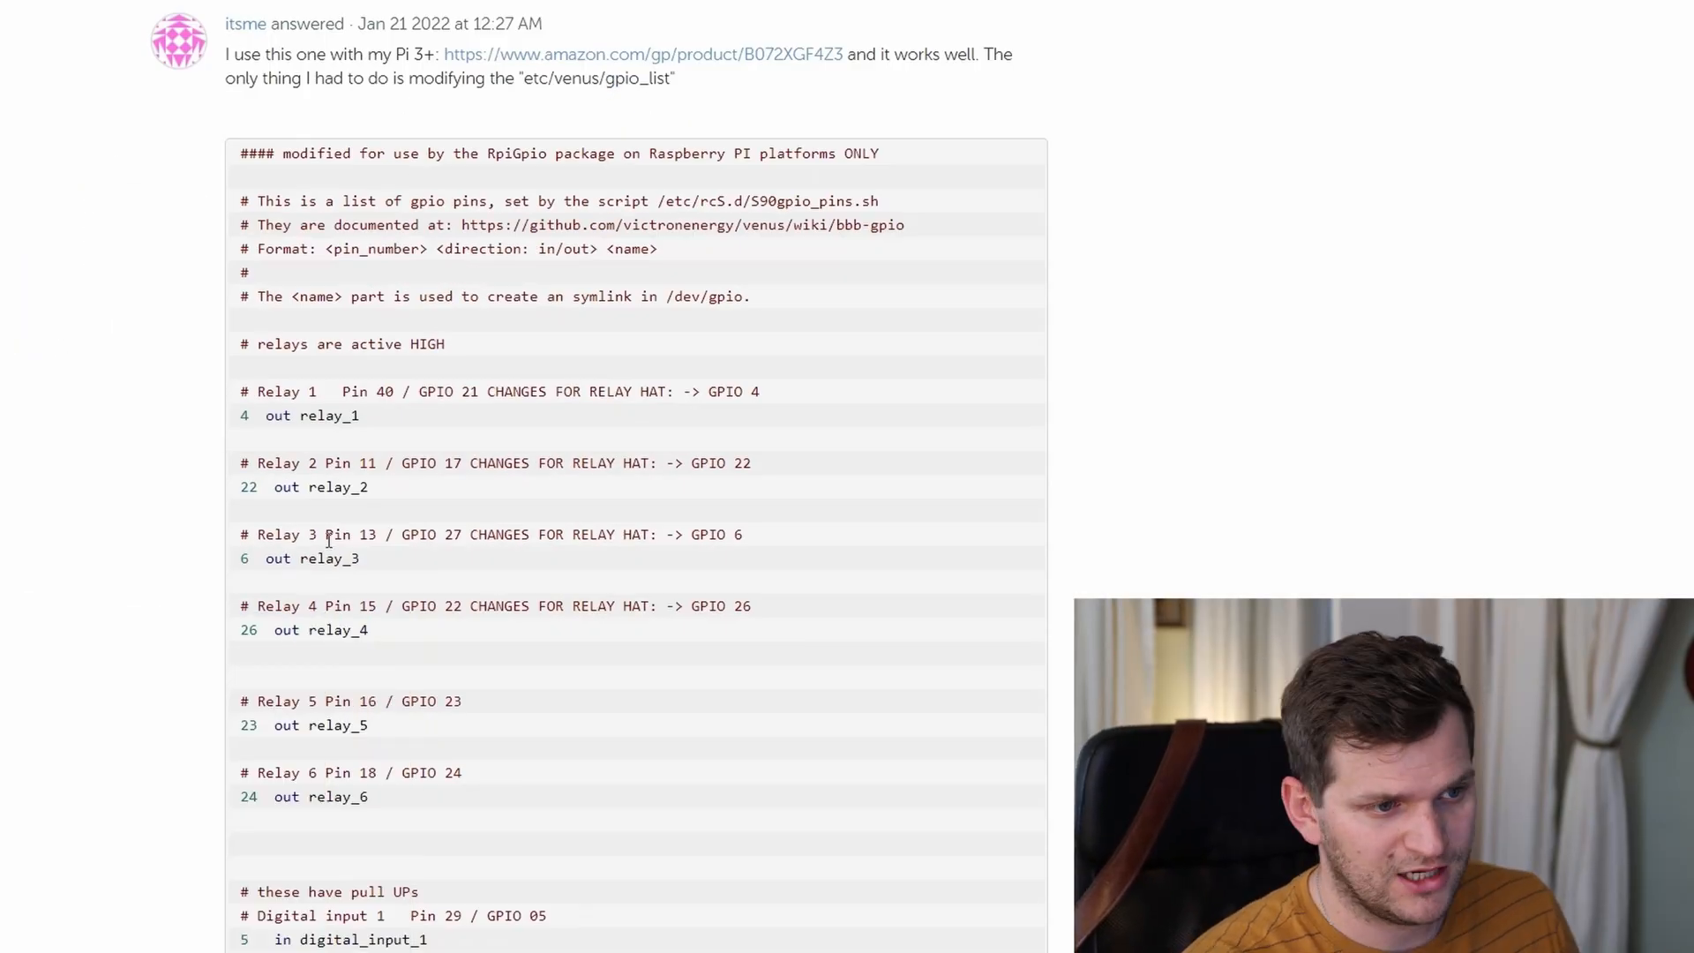
left_click_drag(240, 391, 462, 771)
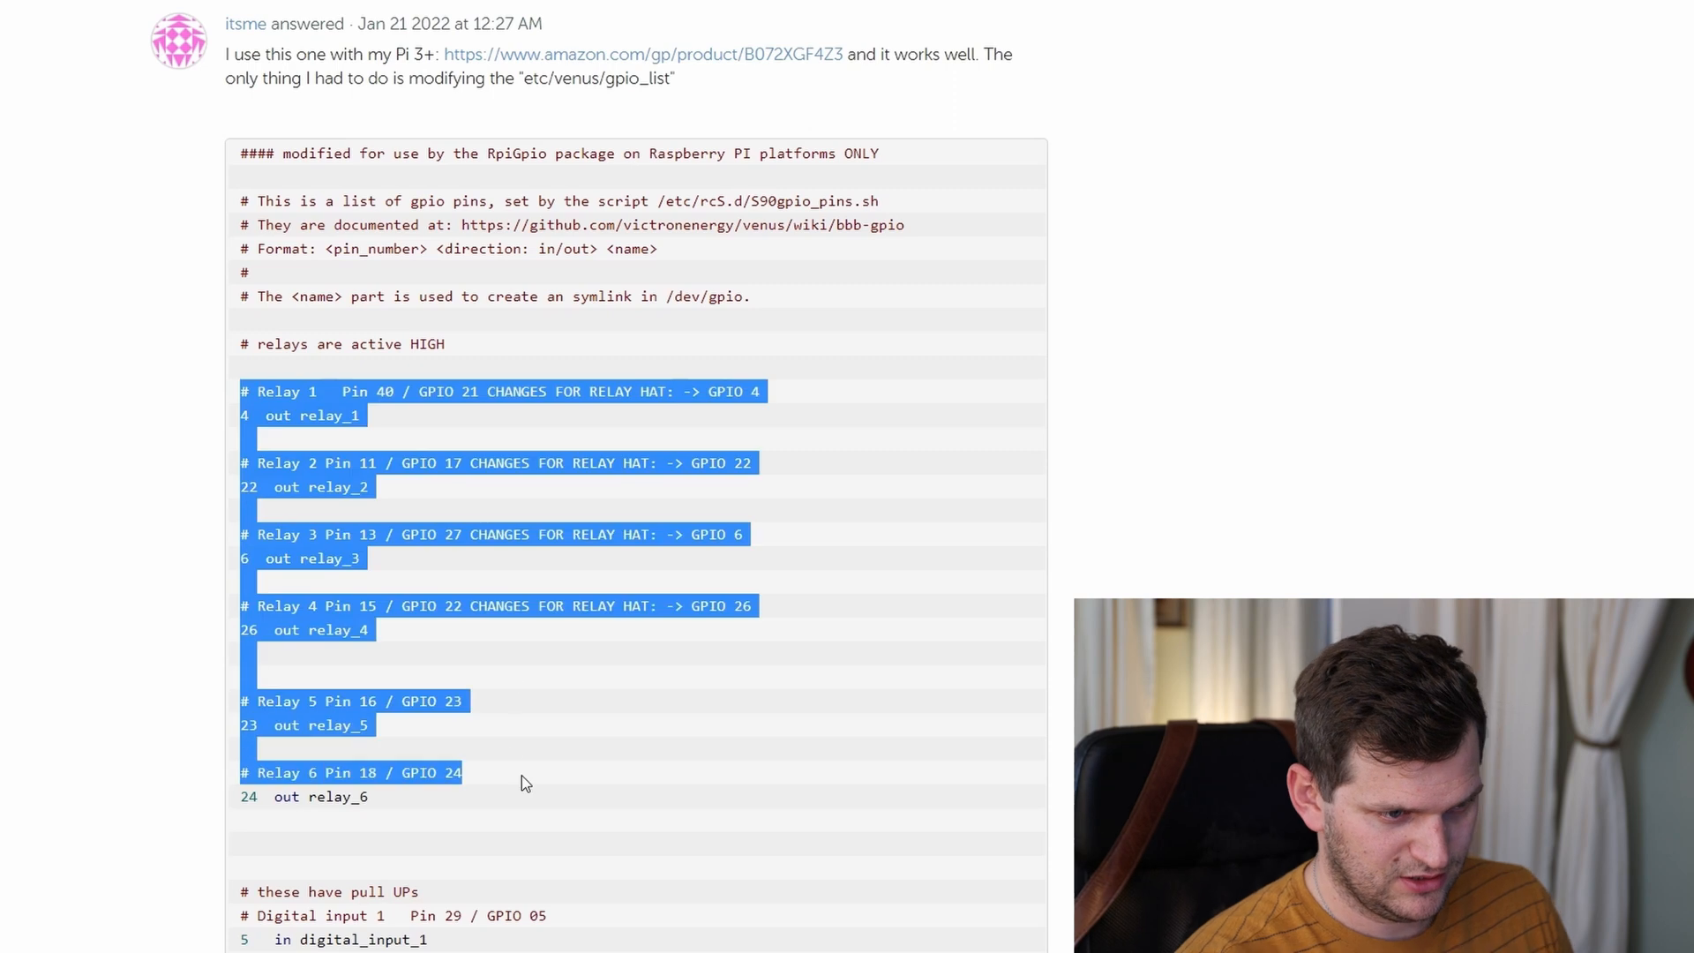
left_click(263, 391)
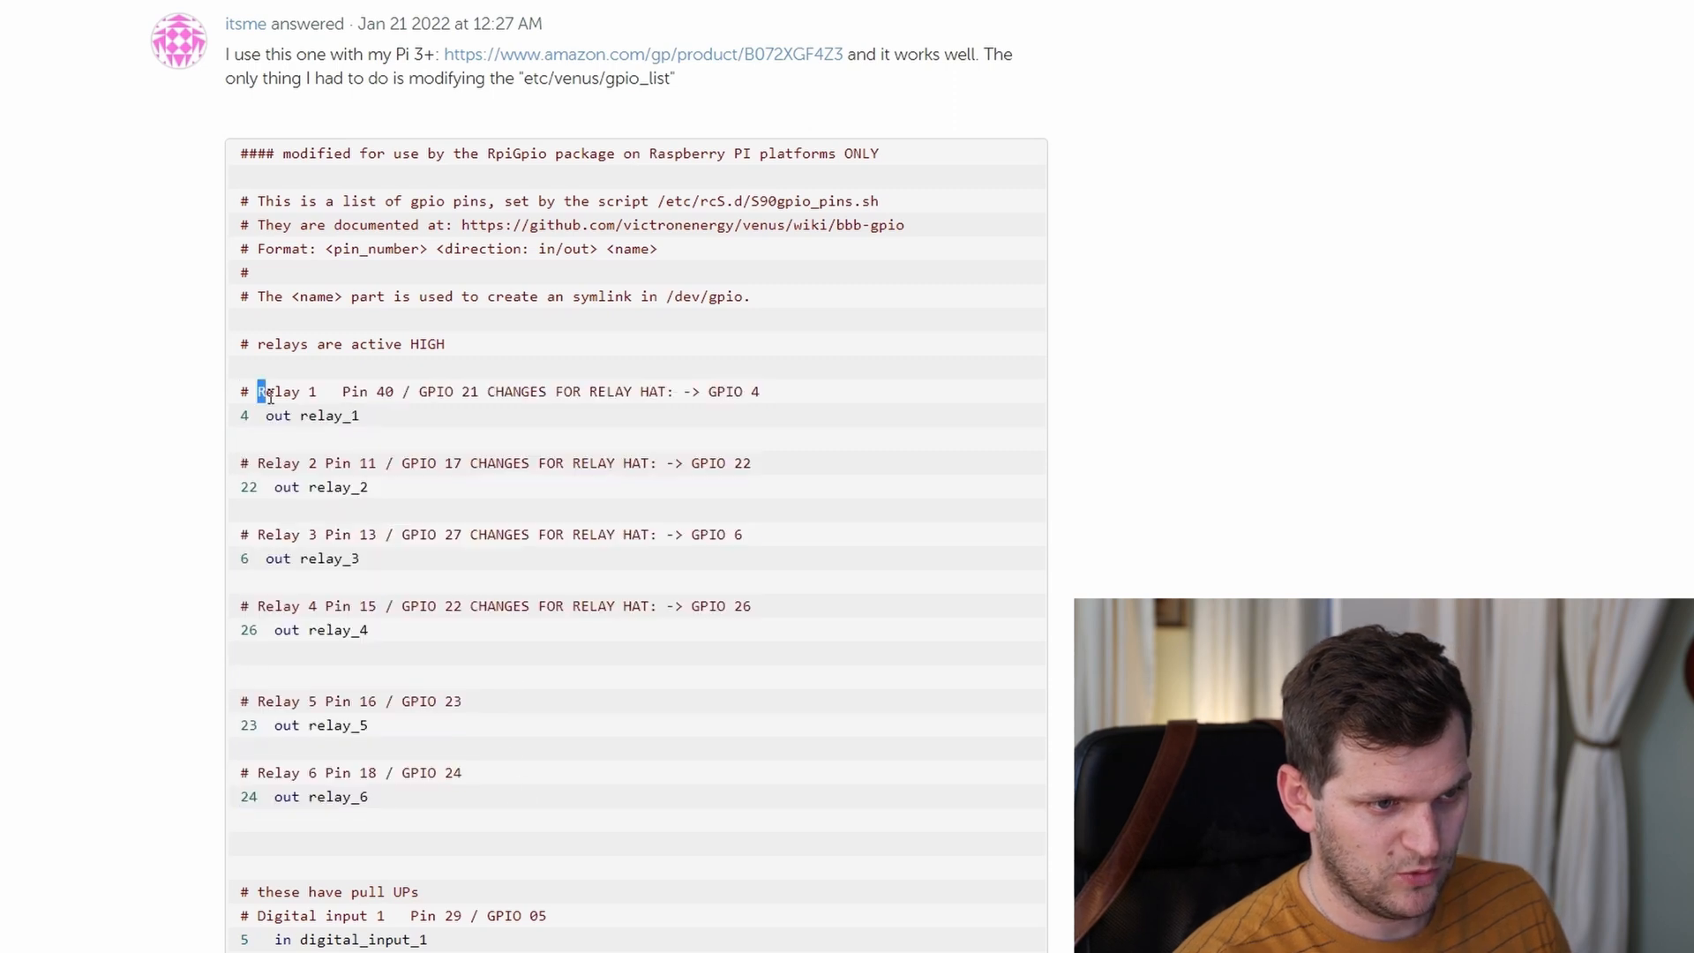
double_click(335, 486)
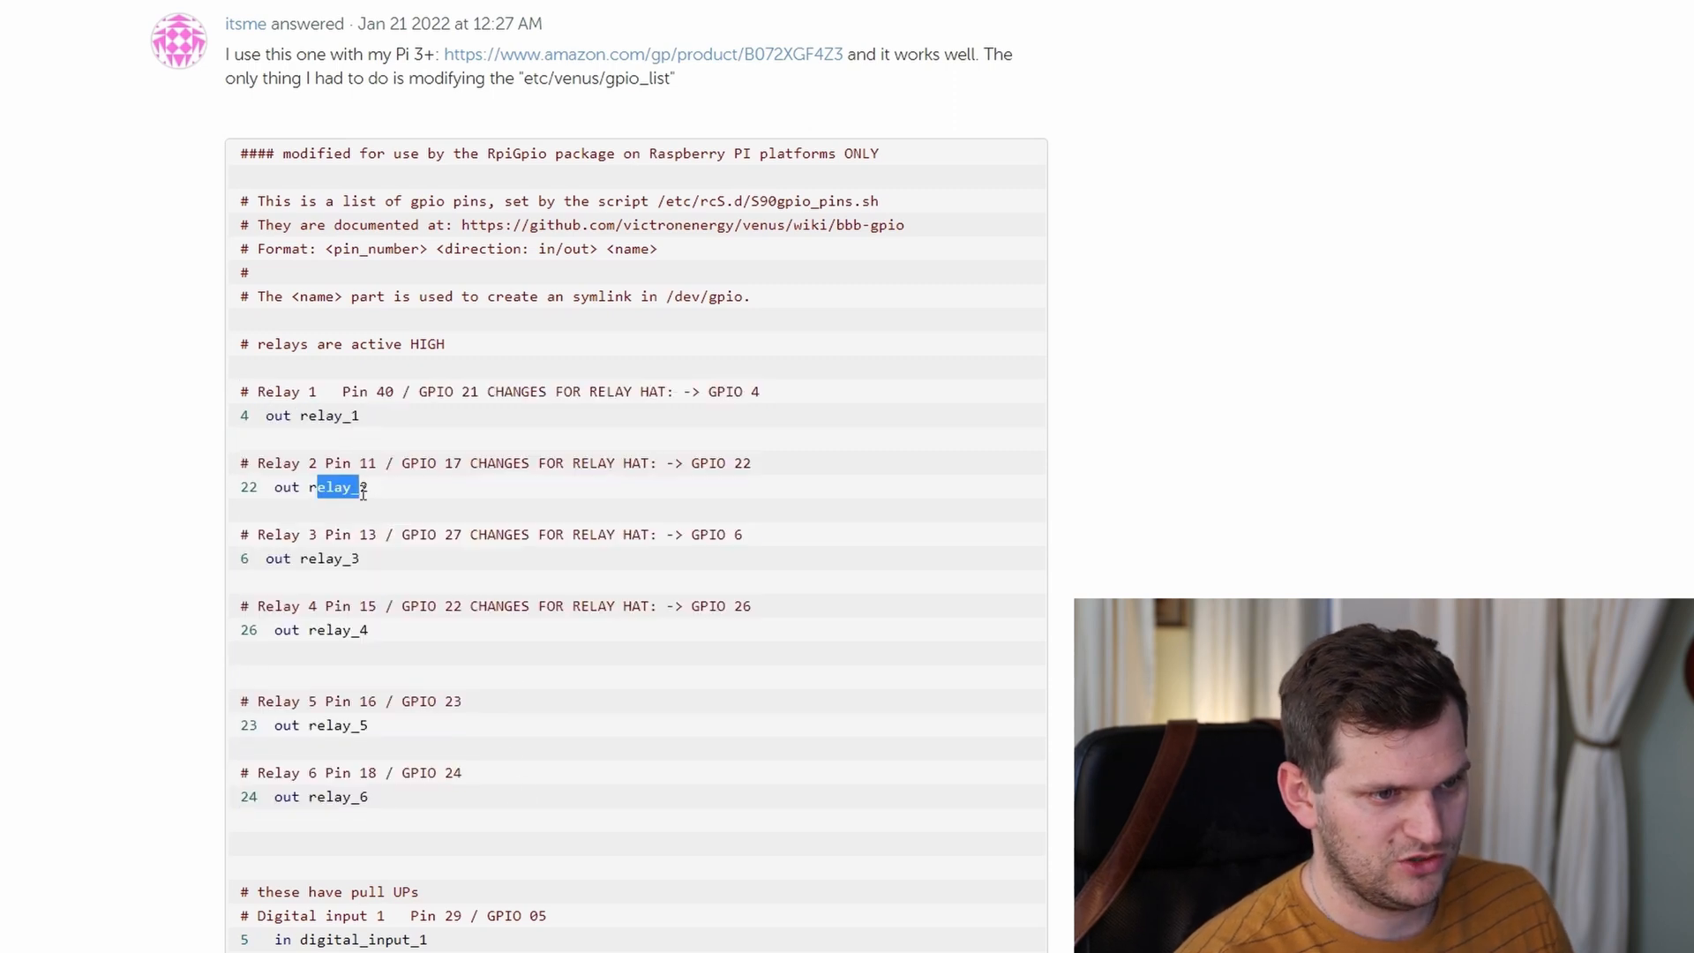
double_click(338, 796)
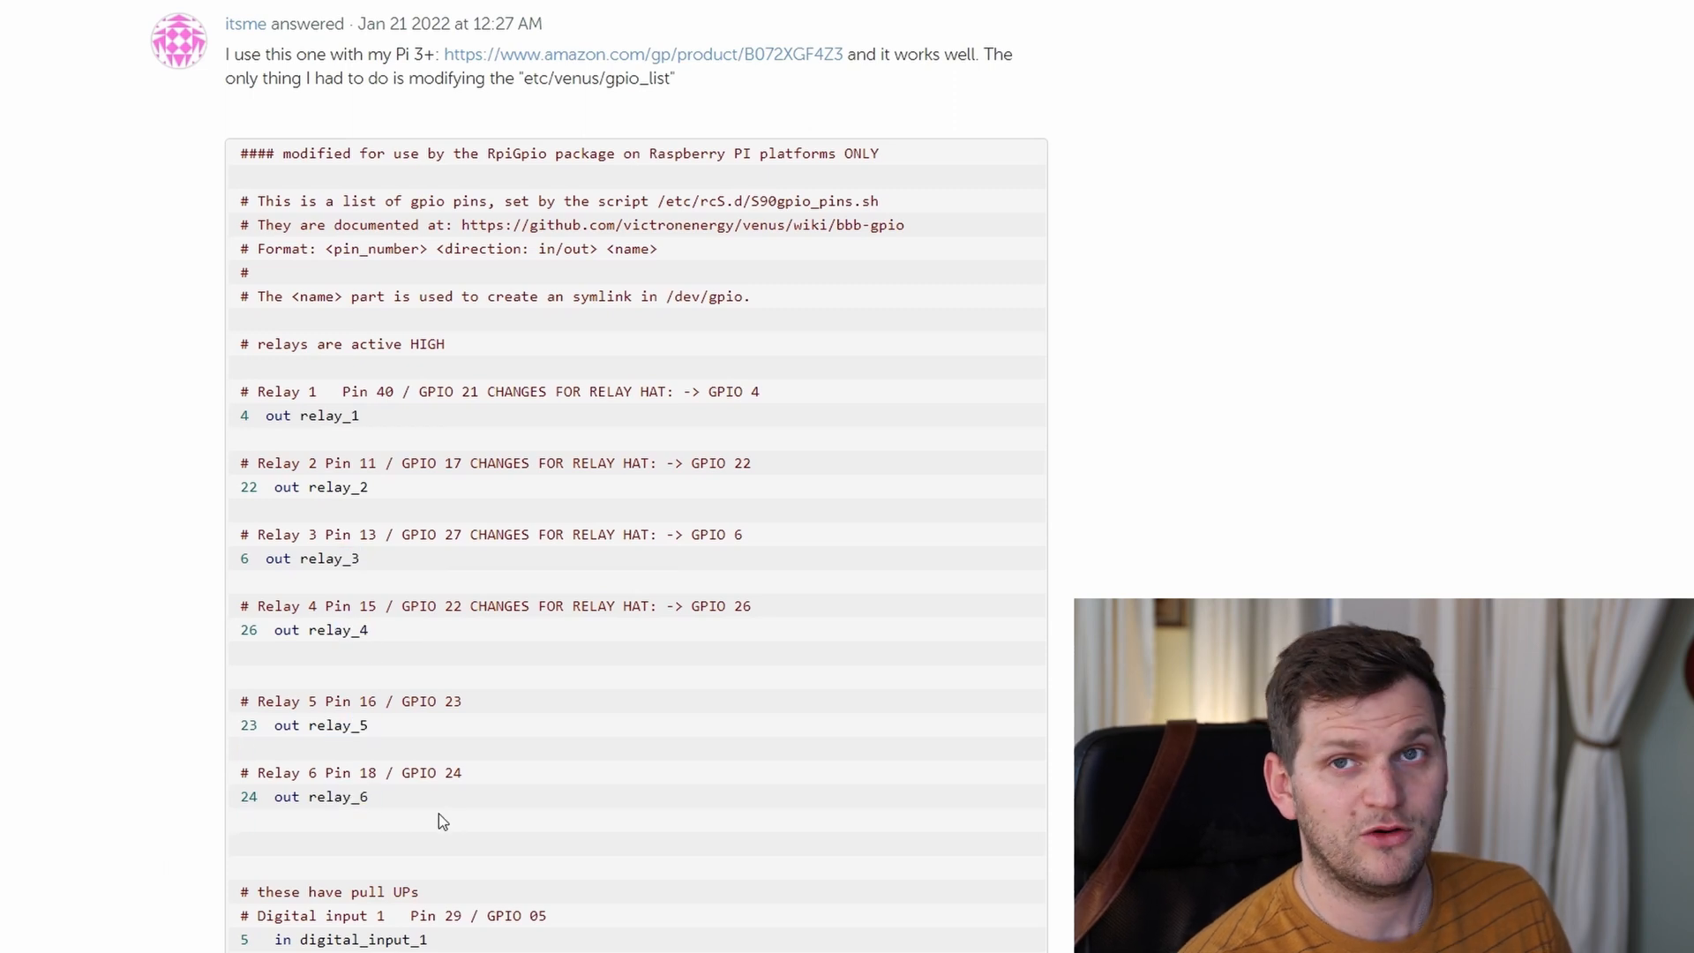
double_click(313, 630)
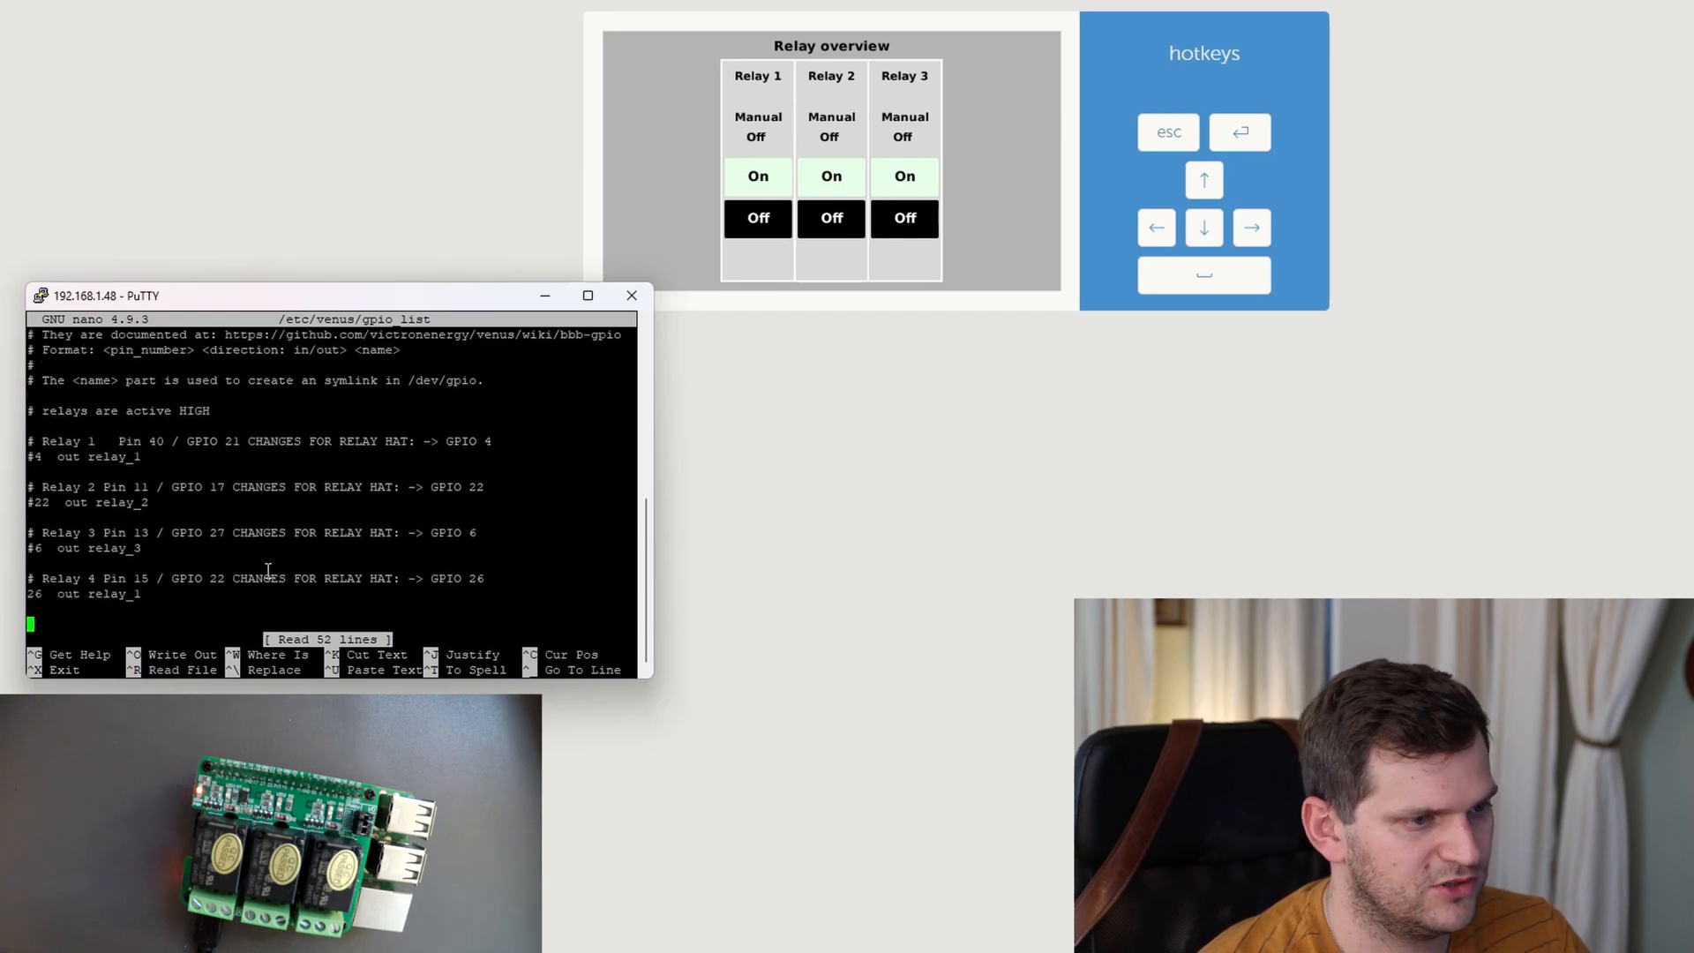
- Scroll down through gpio_list in nano to reach the relay pin lines
scroll("down", 3)
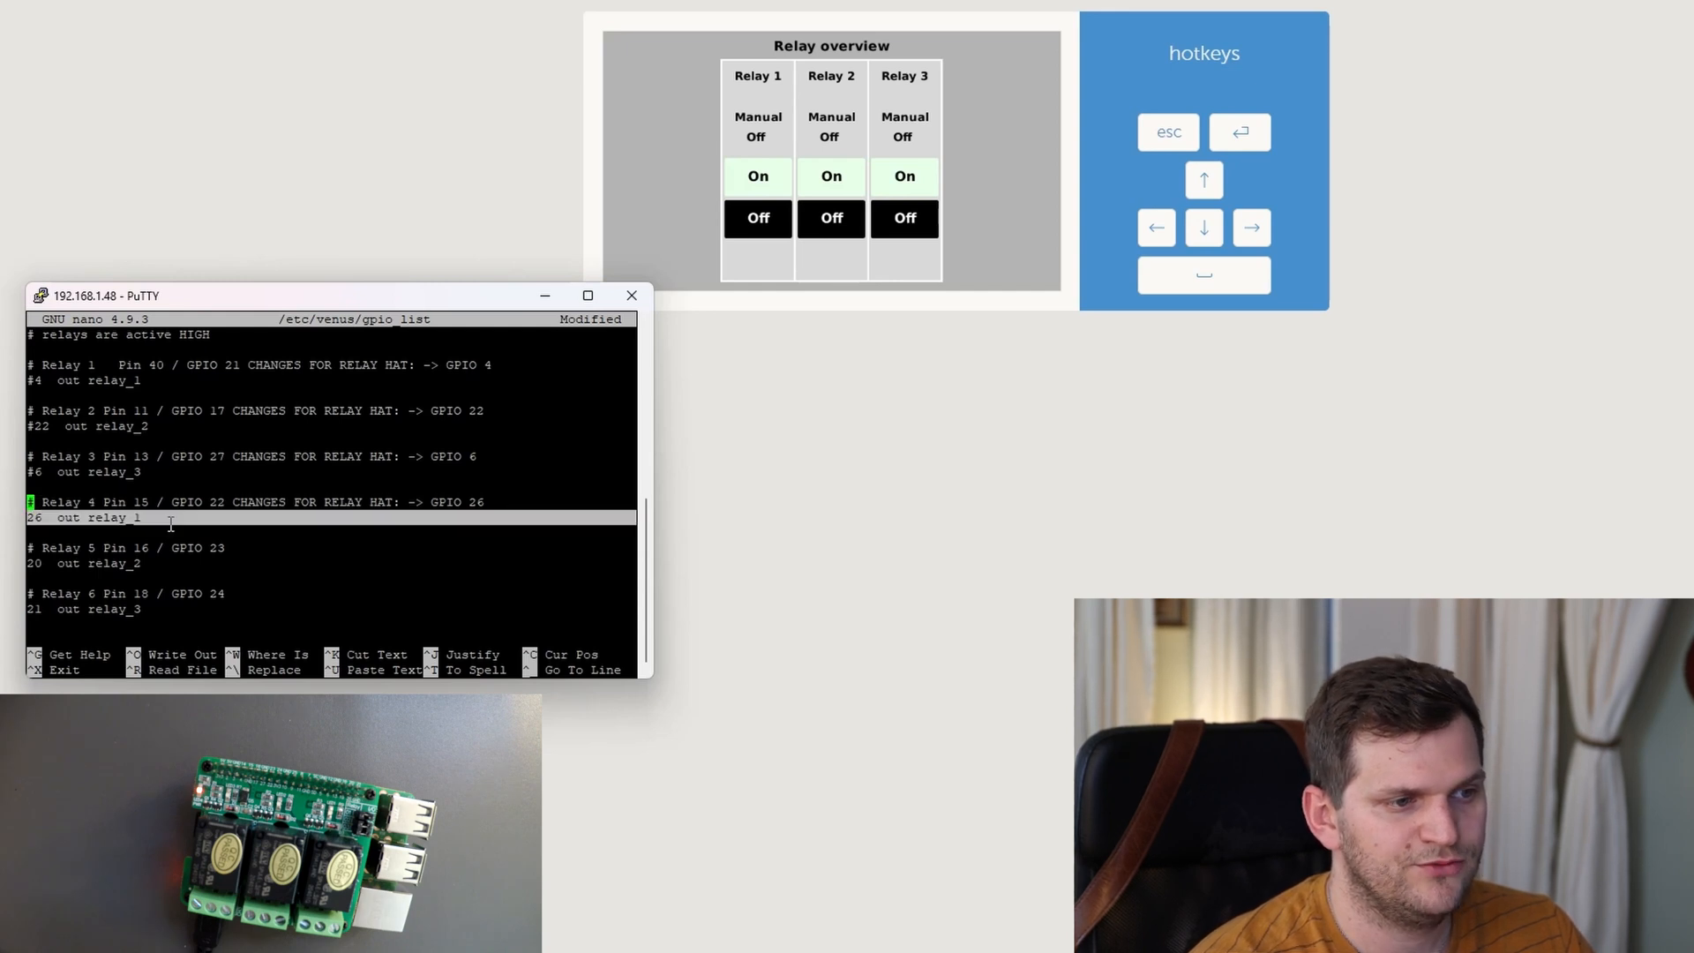
mouse_move(16, 539)
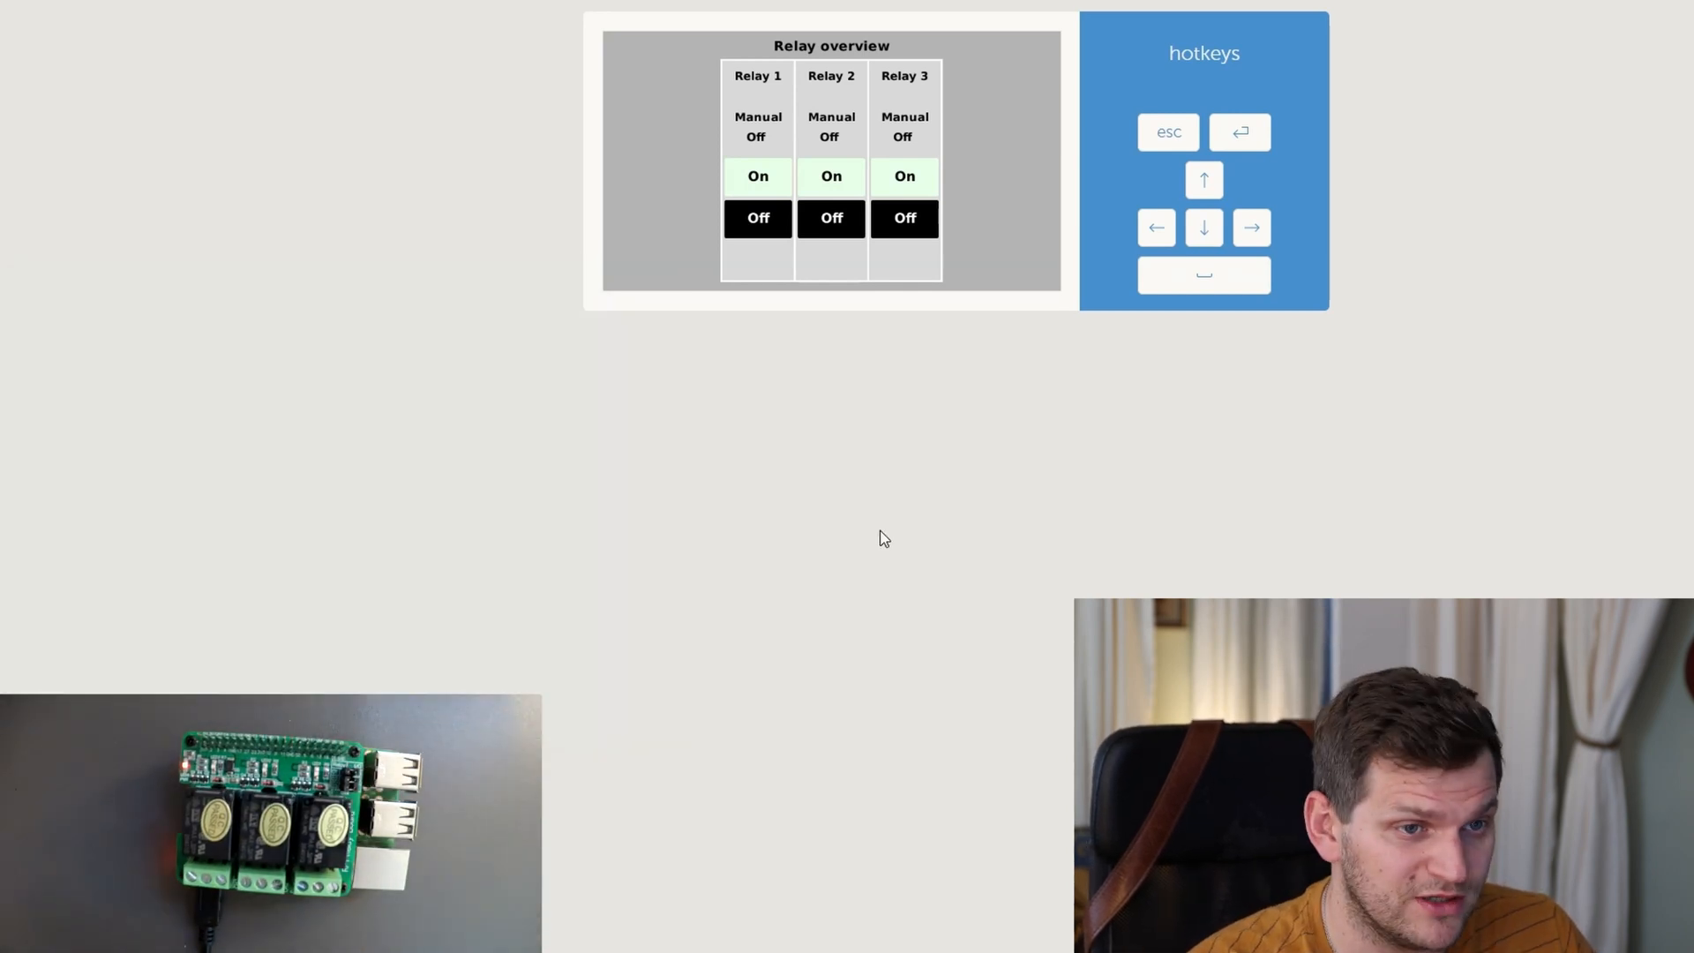
mouse_move(757, 198)
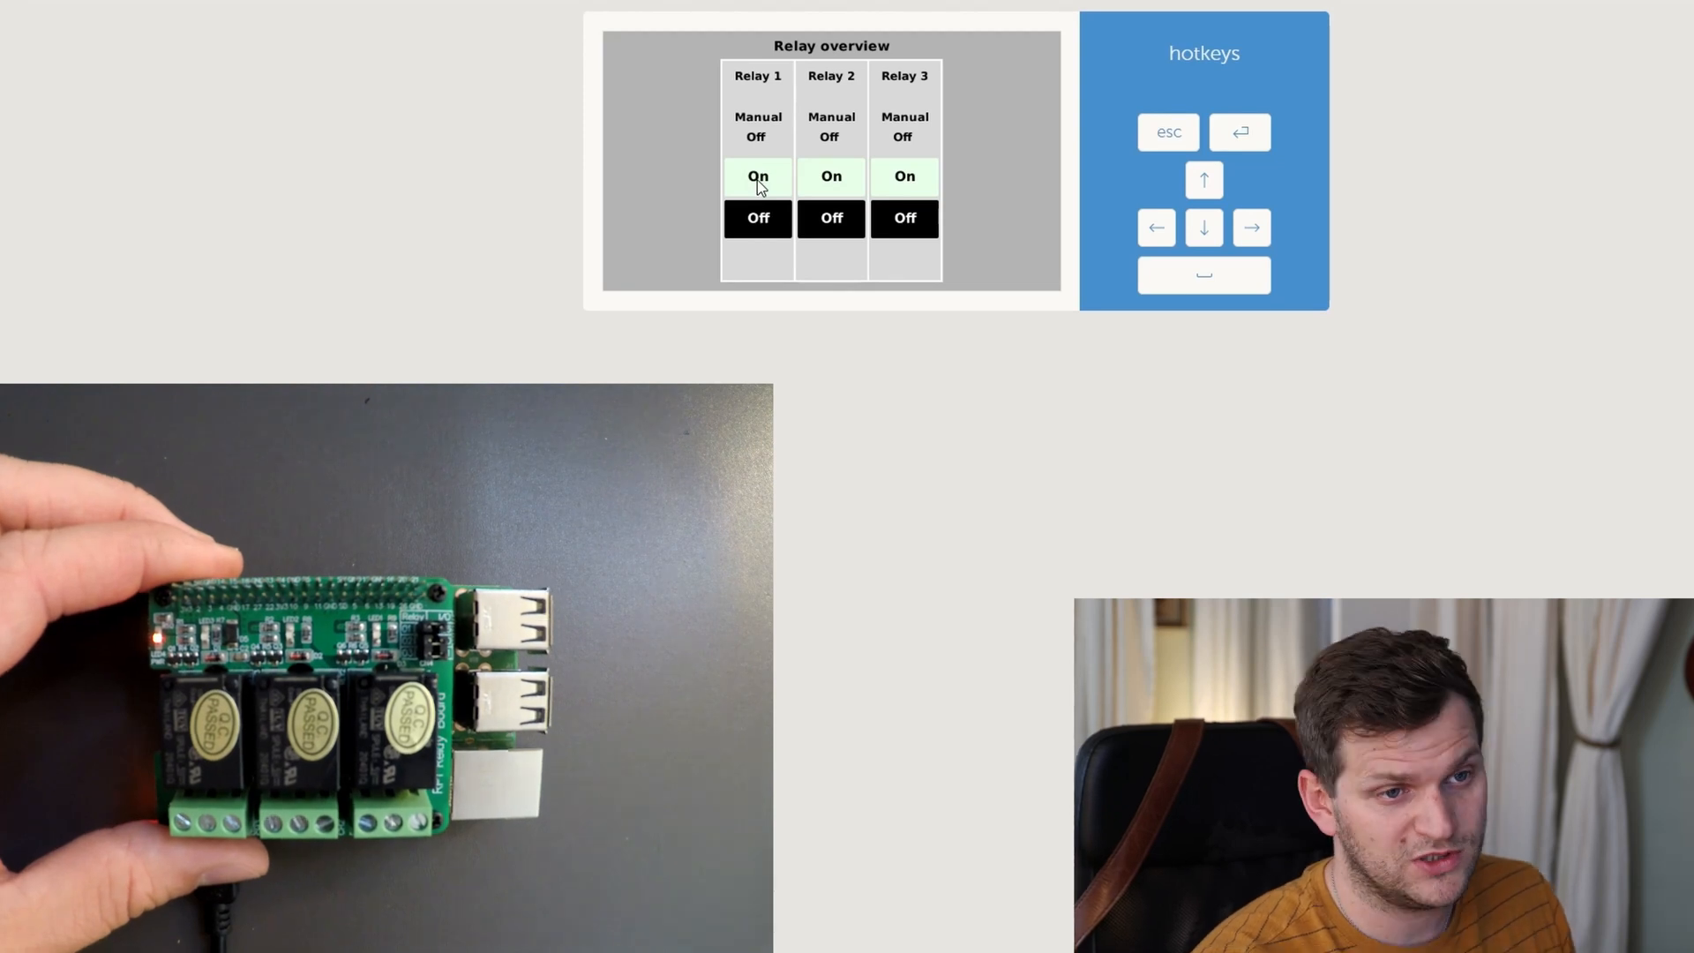
left_click(757, 176)
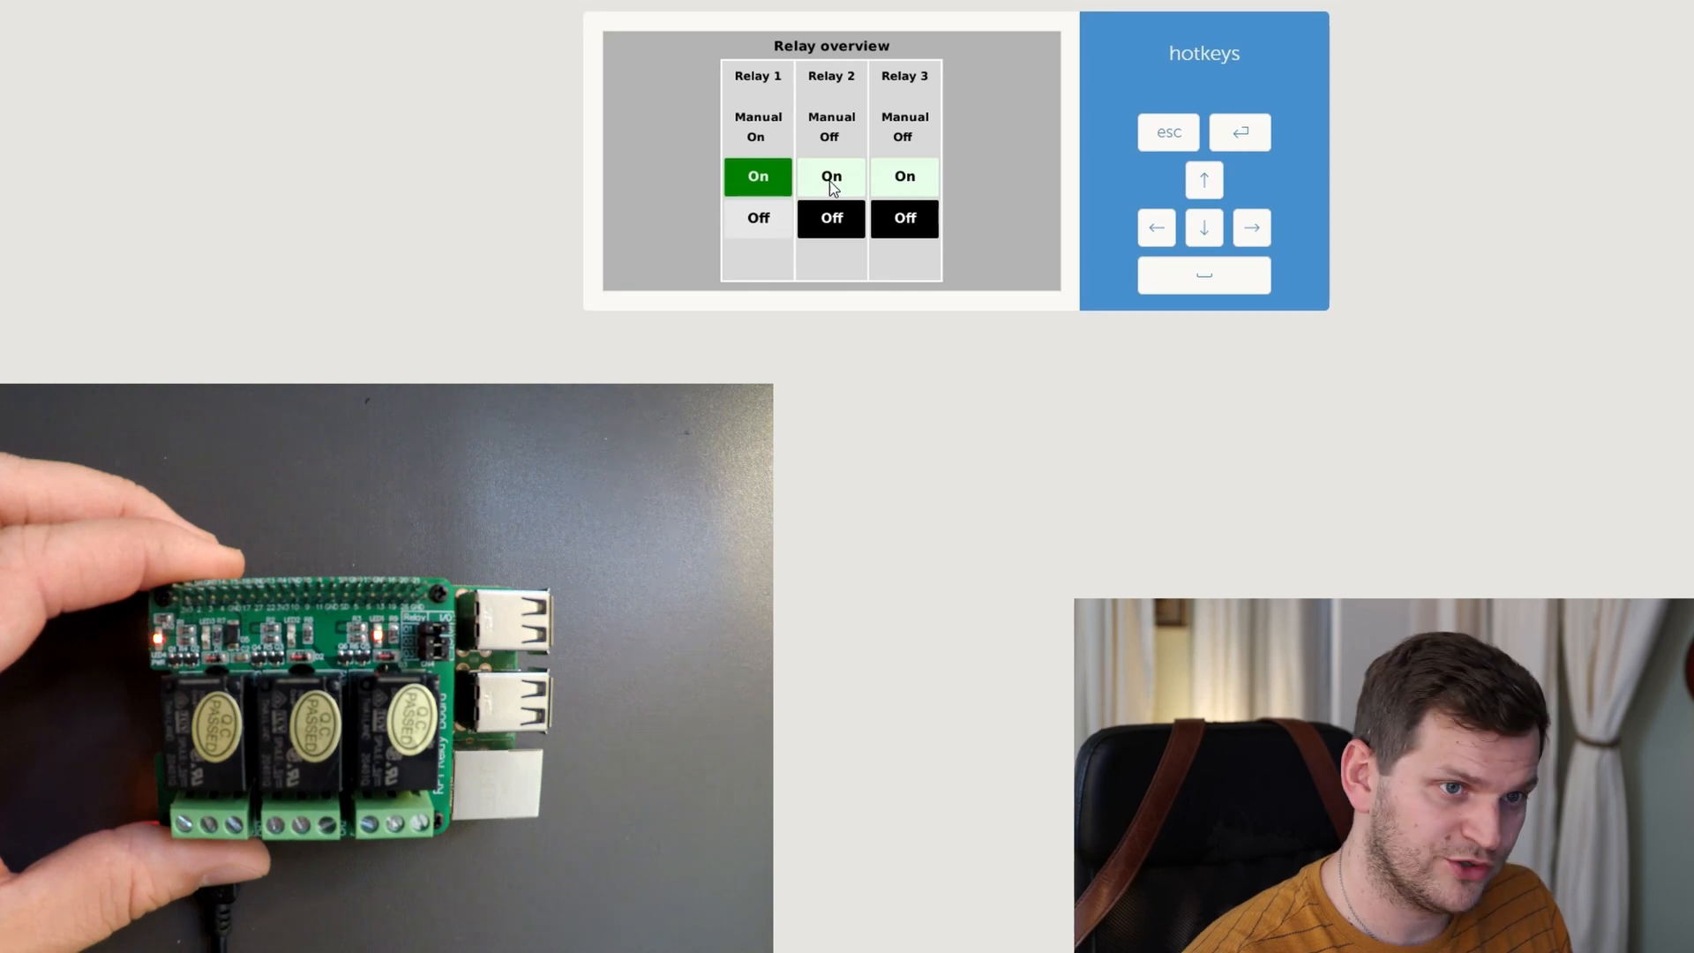
left_click(905, 177)
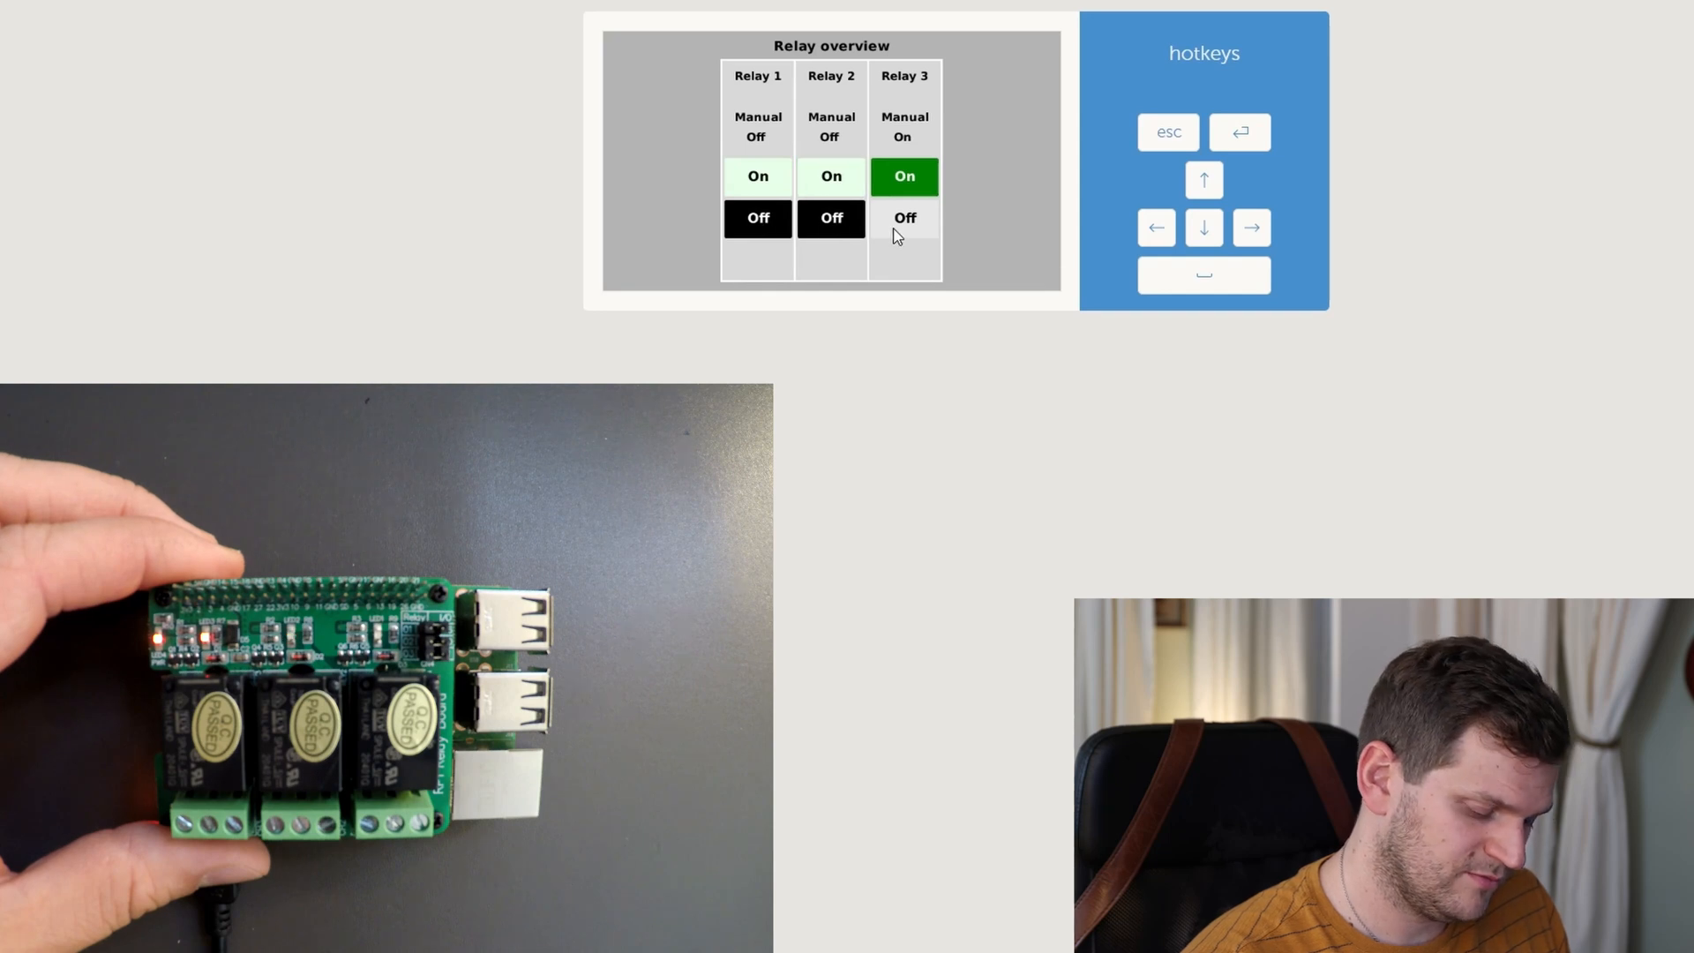
left_click(905, 217)
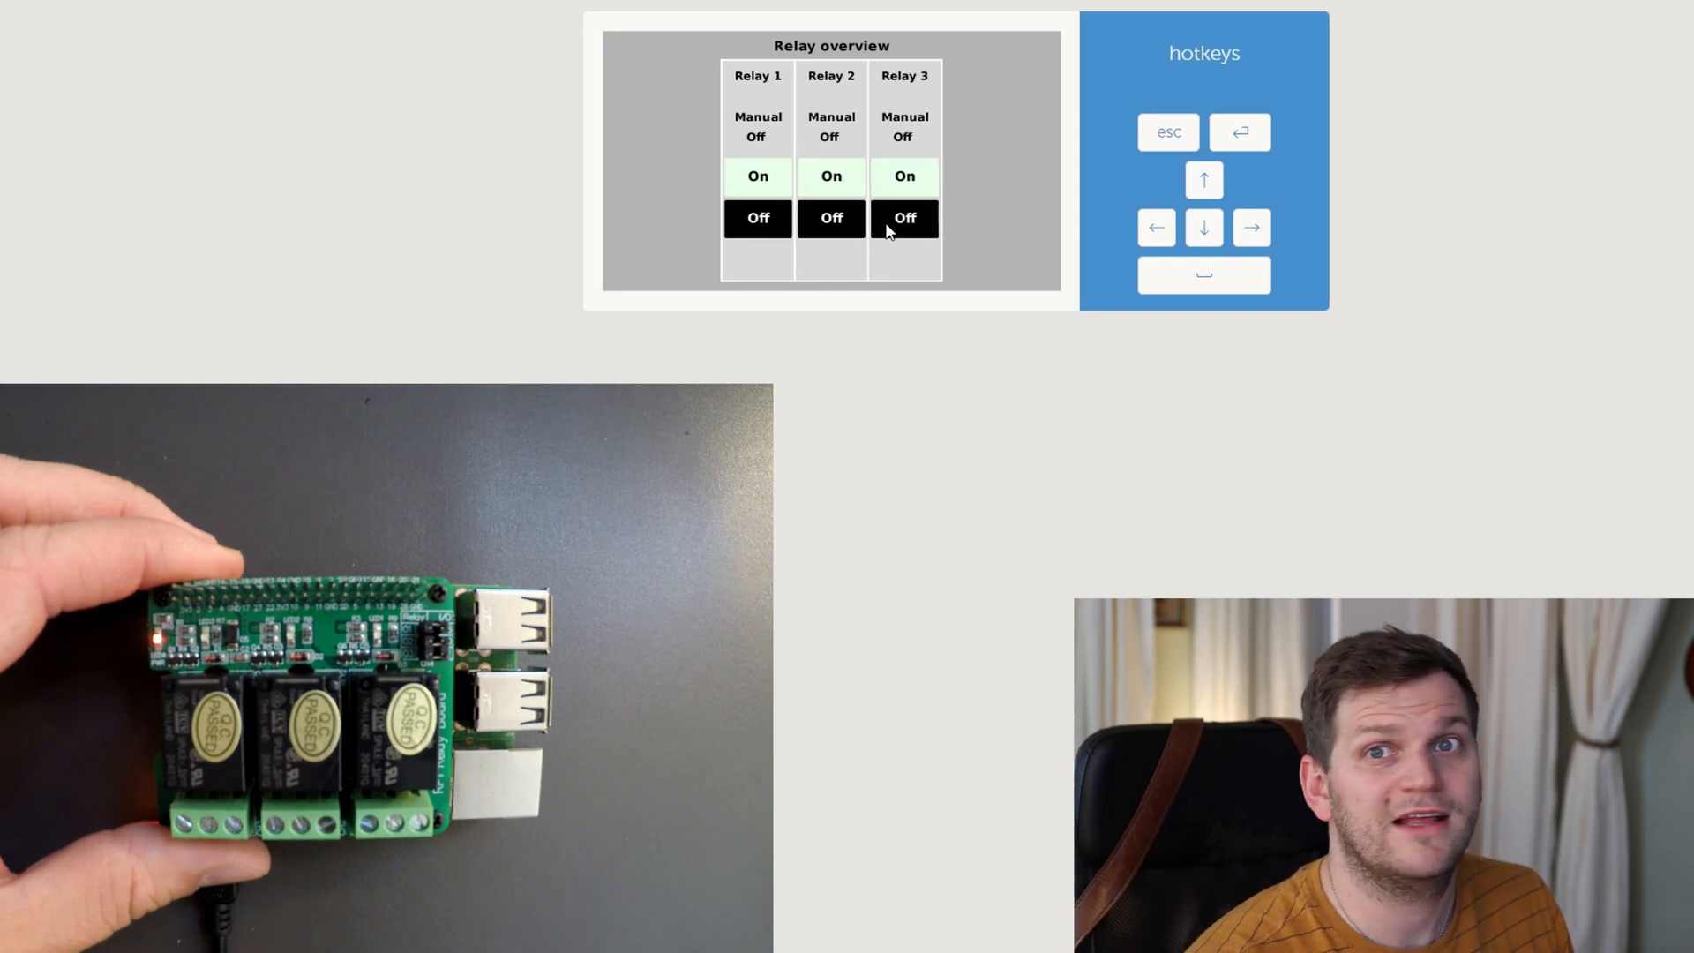